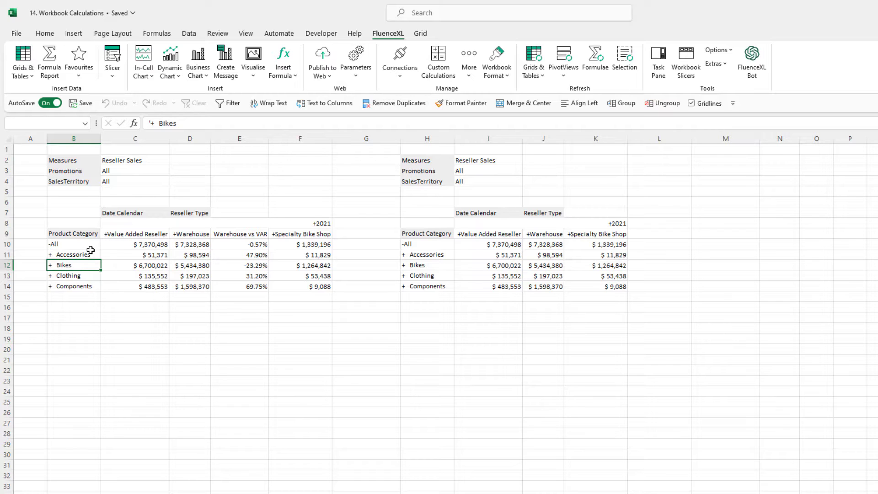
Drill Bikes down to Road Bikes products, collapse it again, and start editing the Product Category header
click(50, 265)
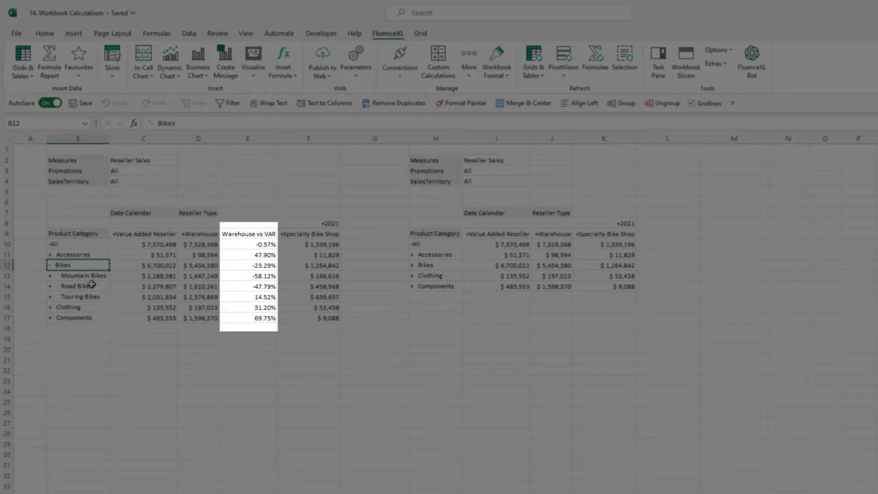
click(78, 286)
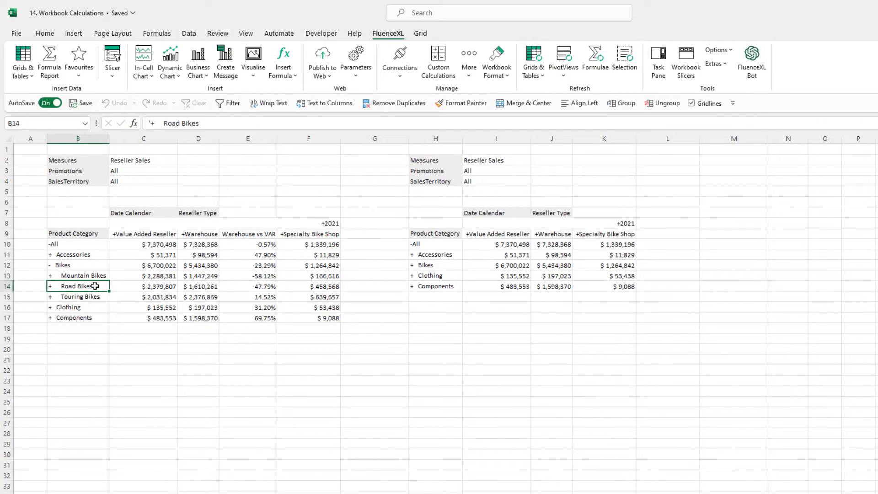
click(50, 287)
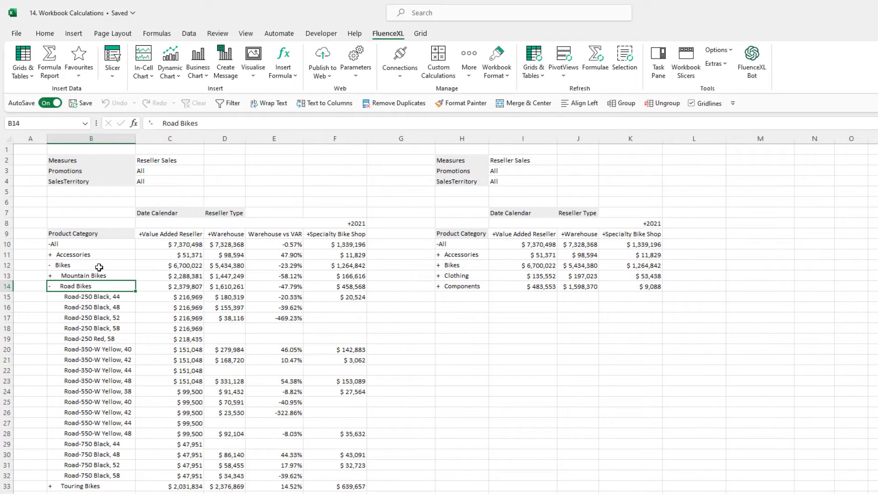
click(90, 266)
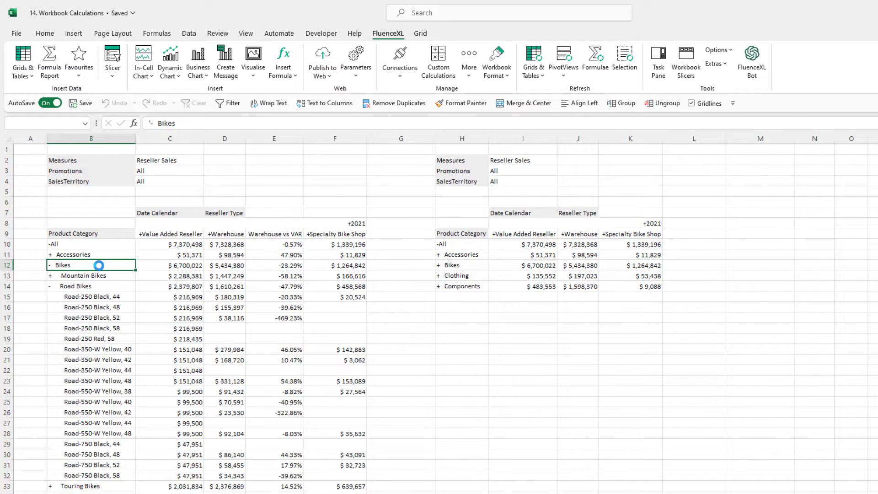
click(50, 265)
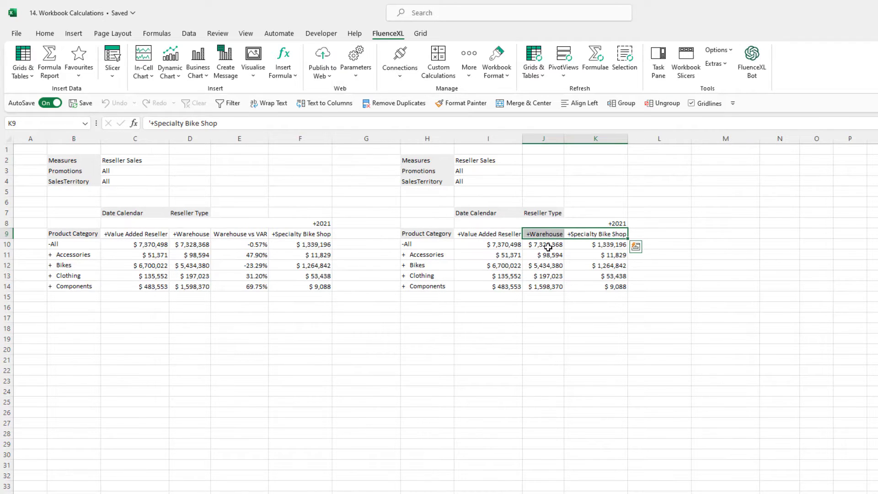
click(543, 245)
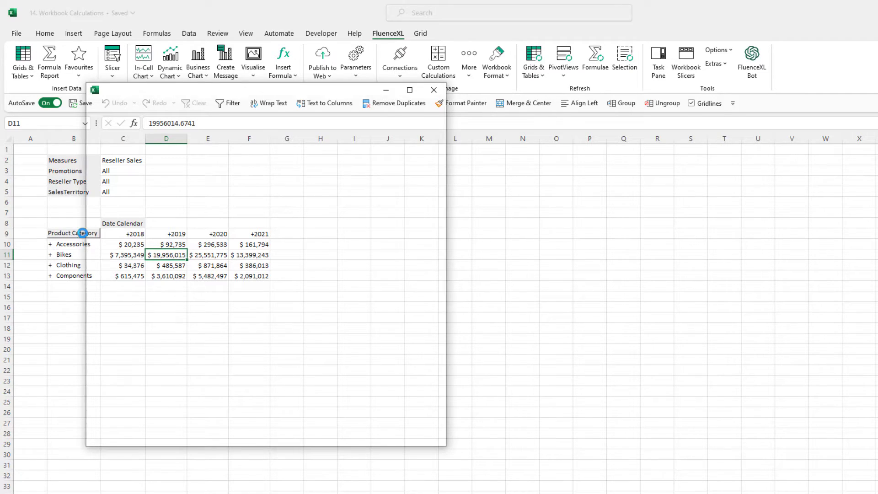
Expand the All member to list Accessories, Bikes, Clothing, Components and Others
click(64, 233)
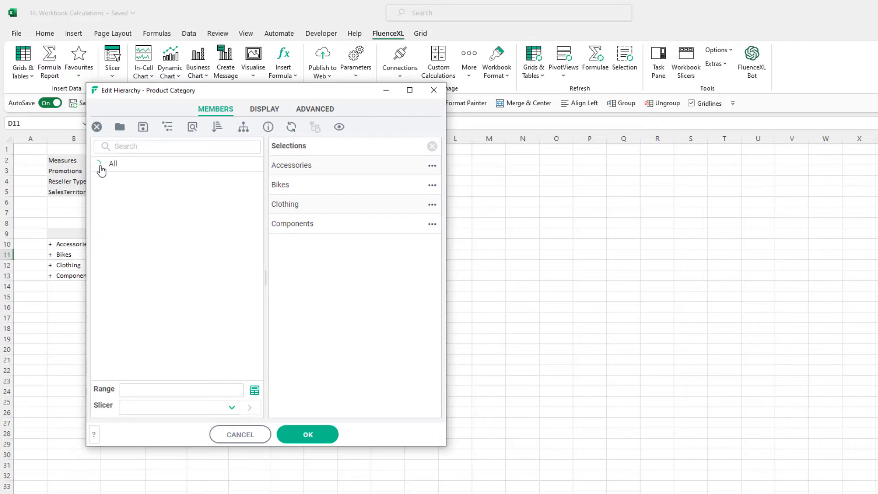
click(101, 170)
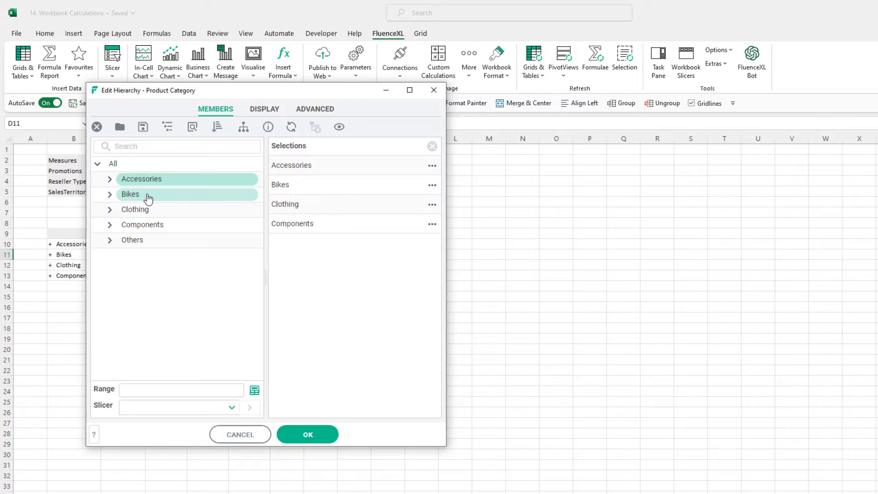
Group the selected Accessories and Bikes members into a new aggregate named B&A
right_click(130, 194)
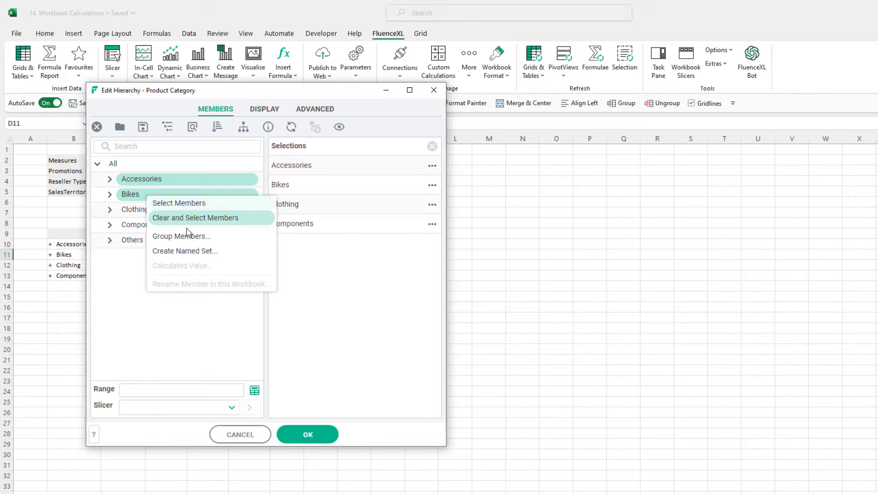
click(181, 236)
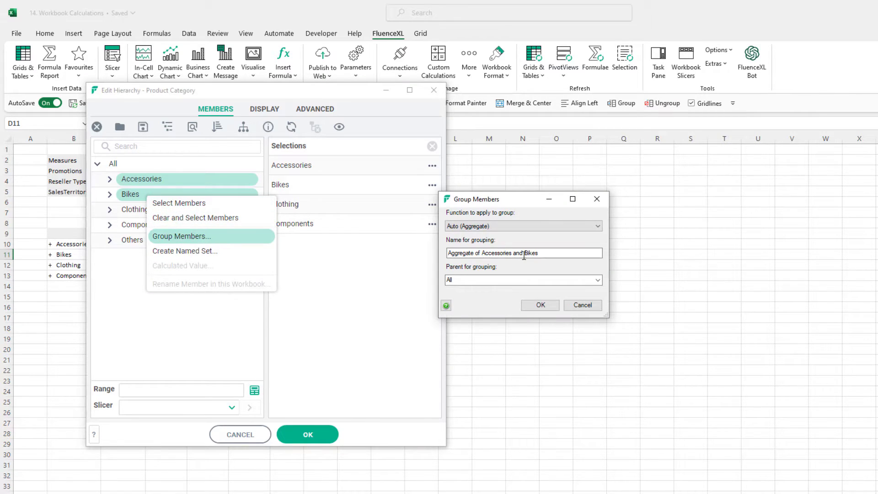
text(B)
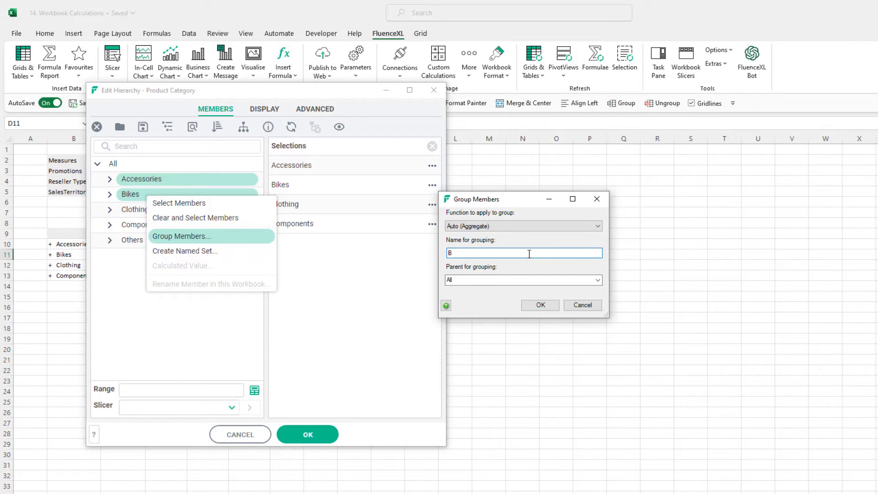
text(&A)
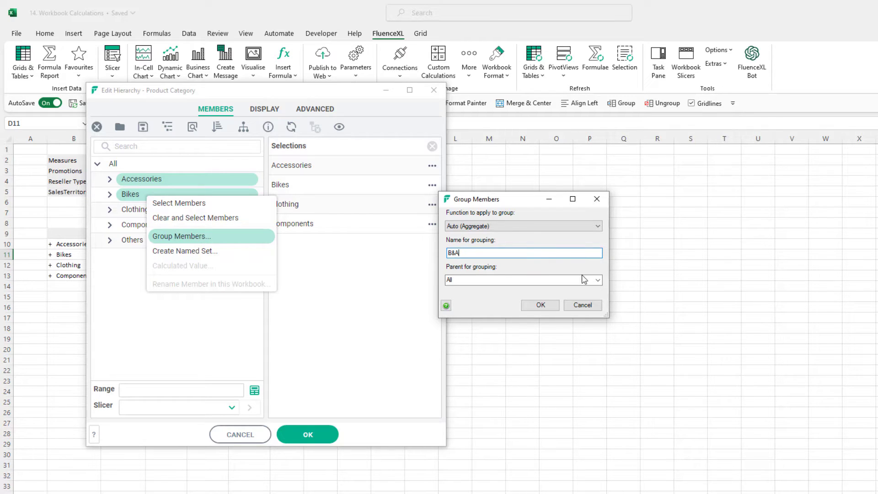
click(597, 280)
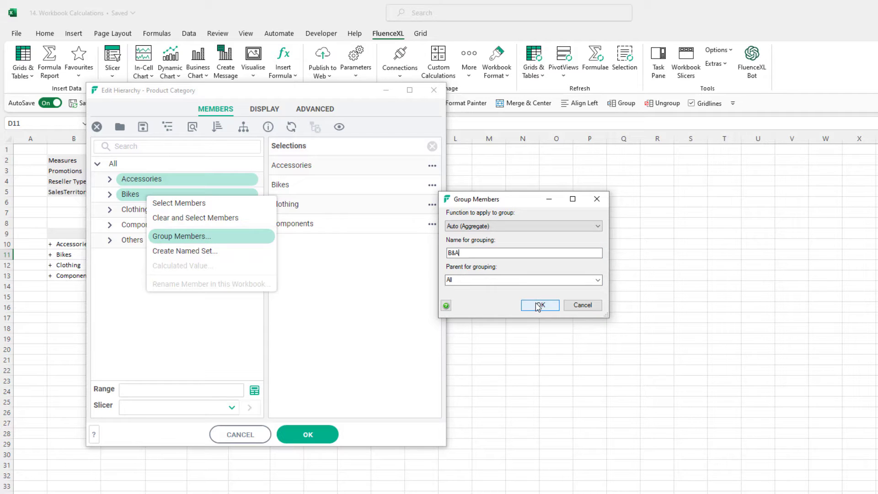
click(538, 305)
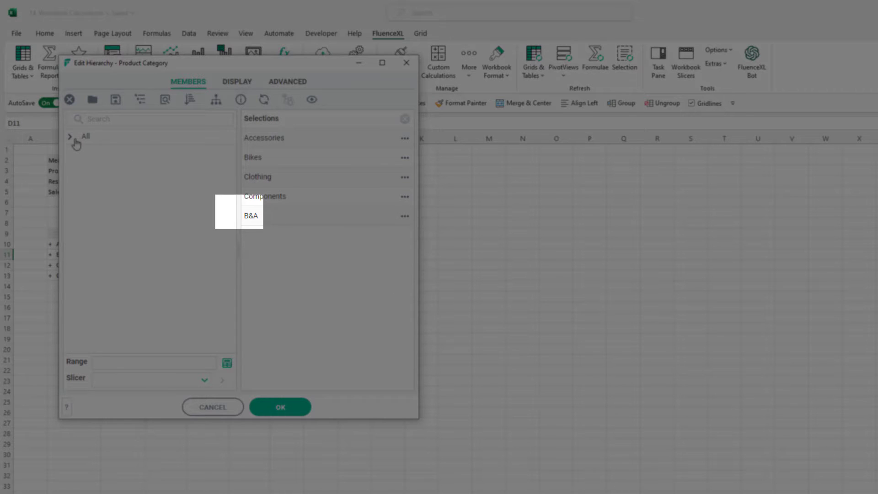
Confirm B&A appears under All and apply the selection so the grid gains a B&A row
click(69, 136)
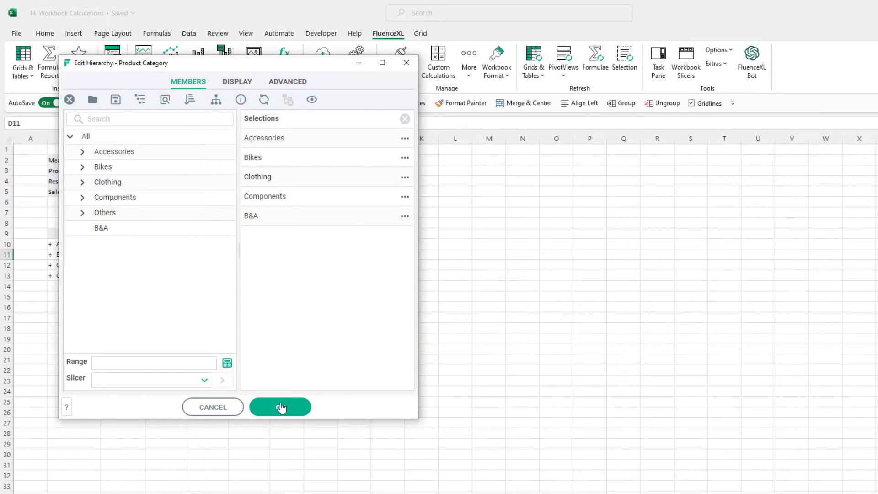
click(280, 406)
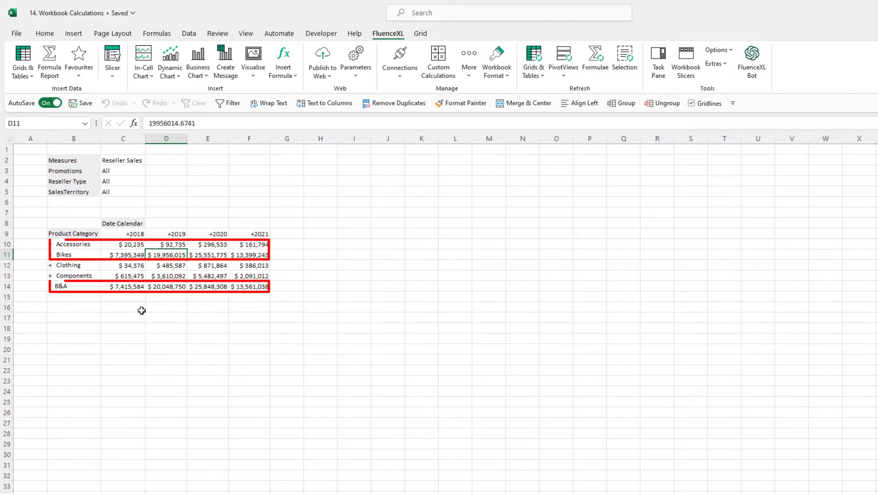
click(123, 244)
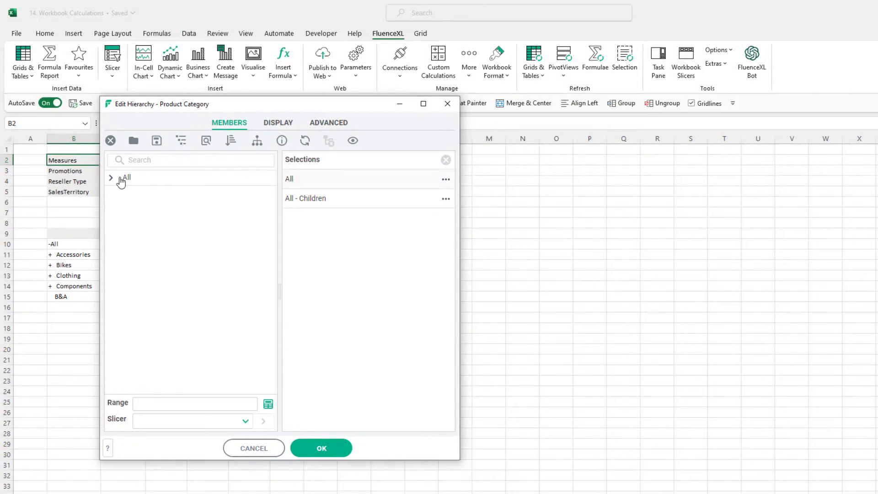
Select All and All - Children so an All total row sits above the categories and B&A
click(111, 178)
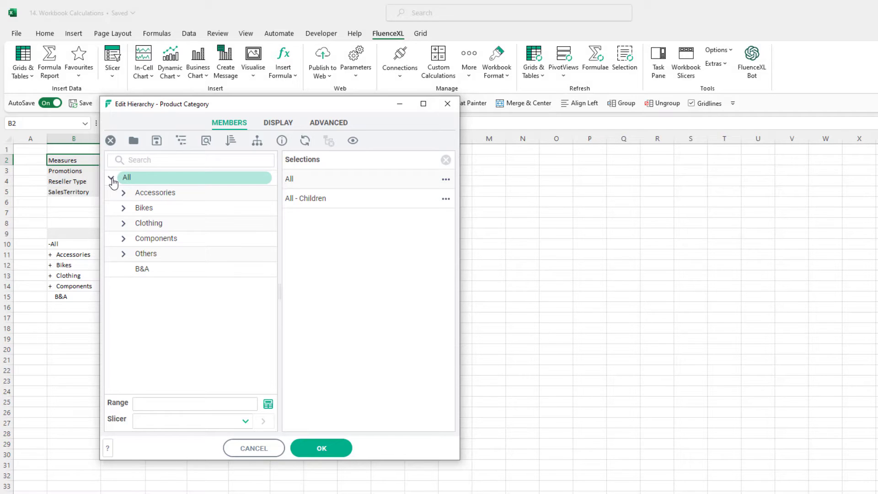
click(321, 448)
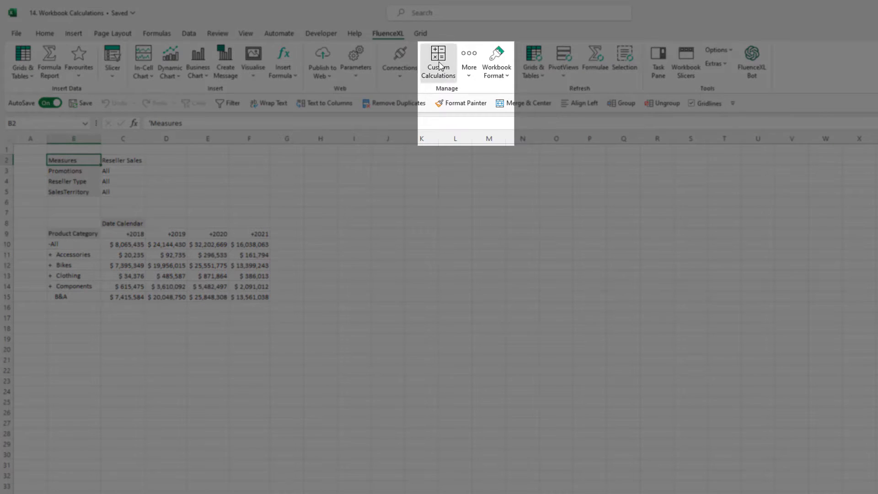
Bring up Manage Calculations, listing B&A as an aggregate of Accessories and Bikes
click(438, 61)
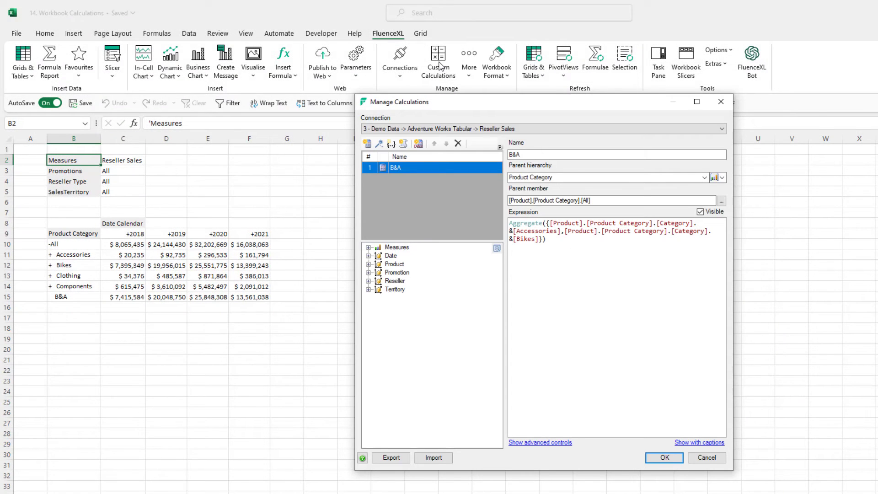
mouse_move(440, 191)
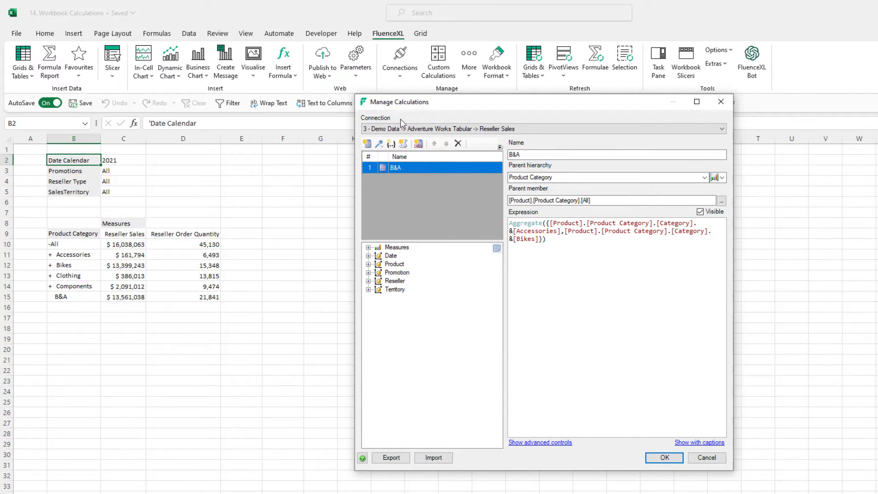
mouse_move(368, 143)
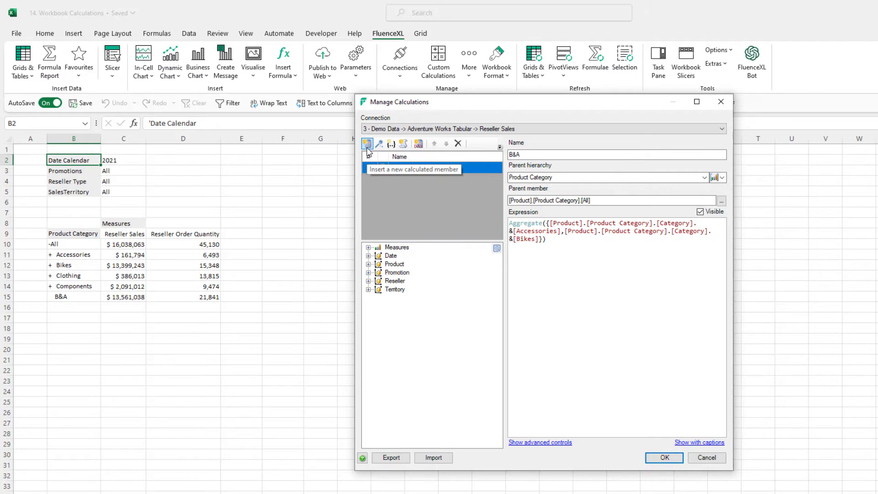
Add a new calculated member named Average Sales Amount and start its expression
click(368, 144)
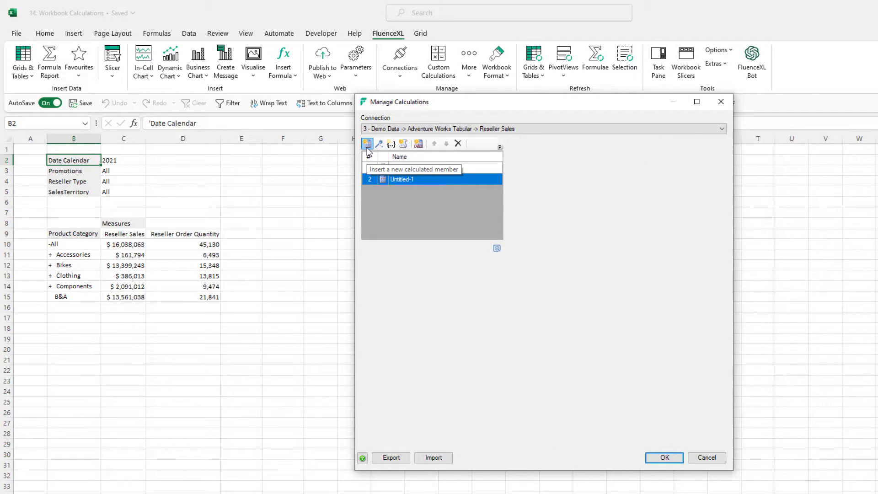
click(368, 143)
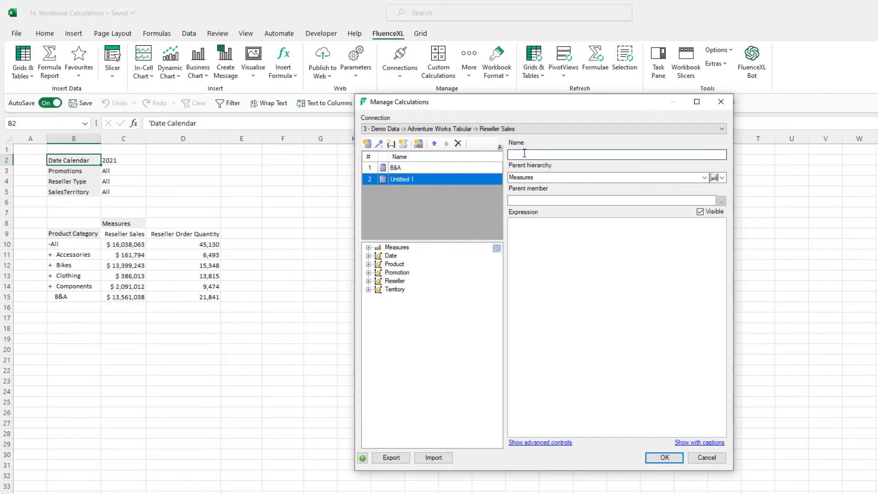
text(Average Sales Amount)
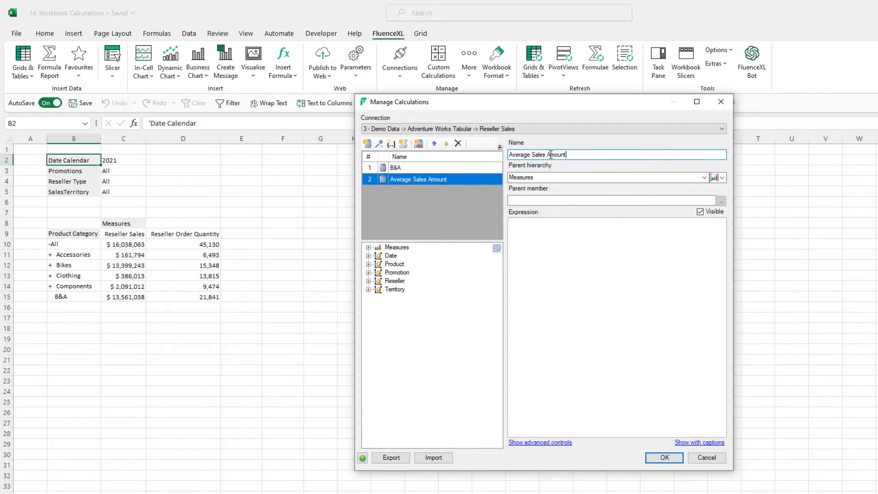
click(368, 247)
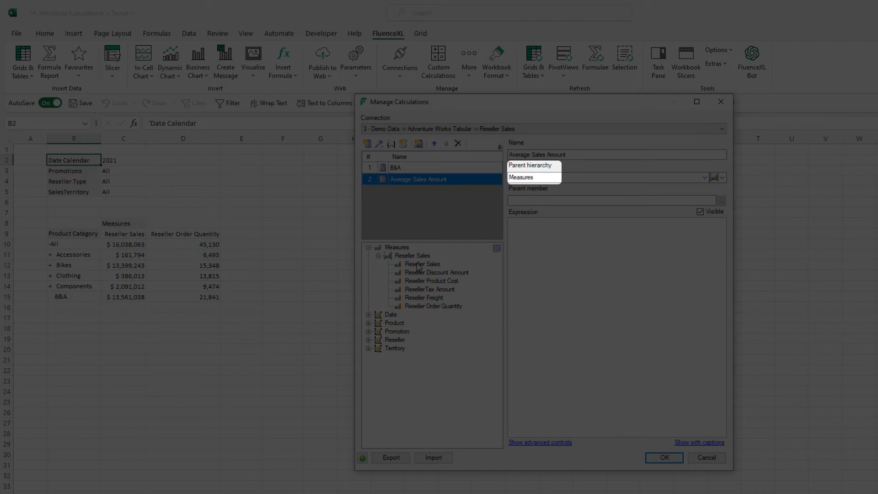
click(423, 263)
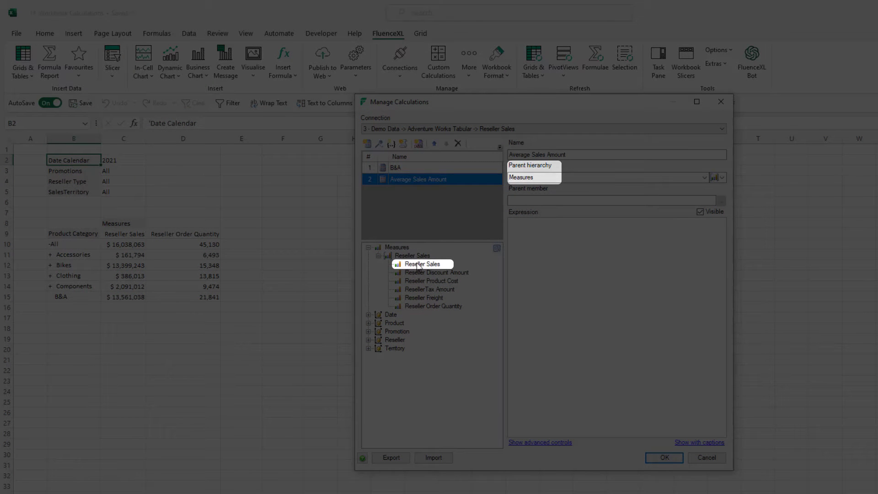
click(520, 176)
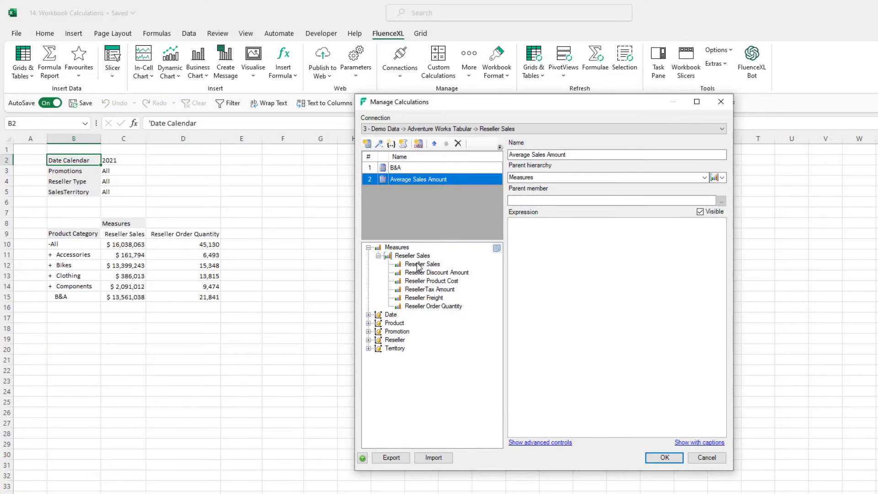
Set the expression to Reseller Sales / Reseller Order Quantity and save the calculation
double_click(421, 263)
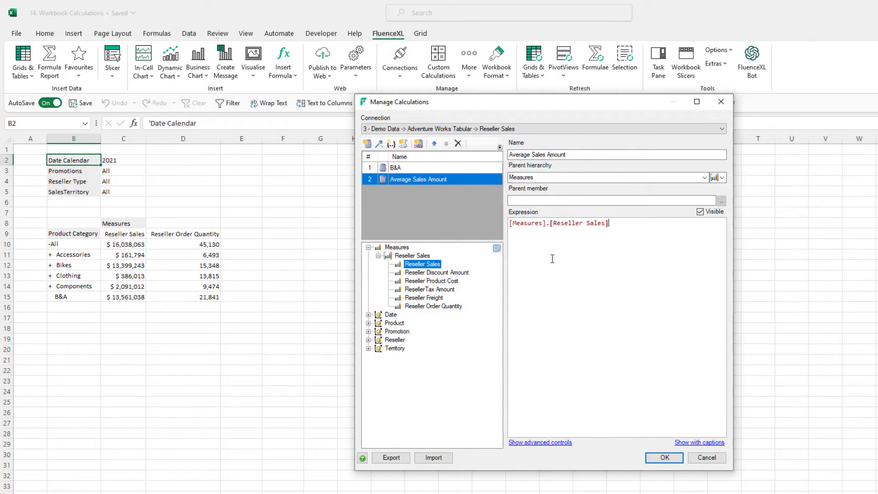
text(/)
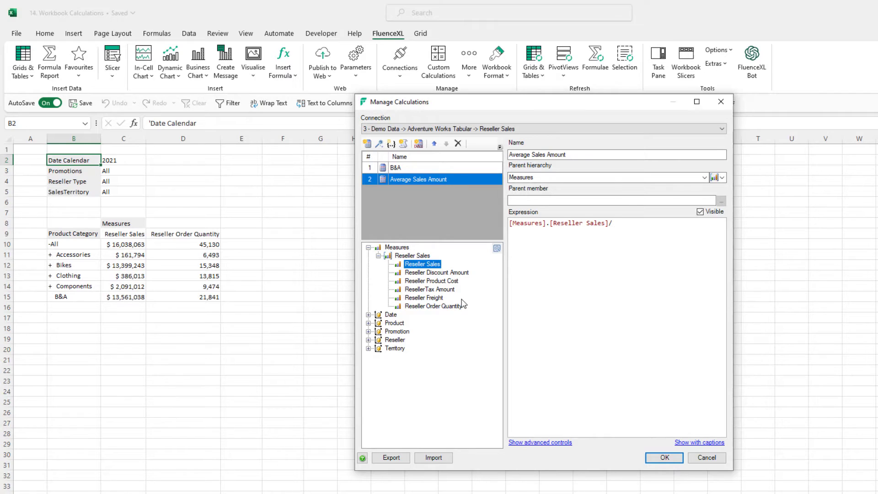
double_click(433, 306)
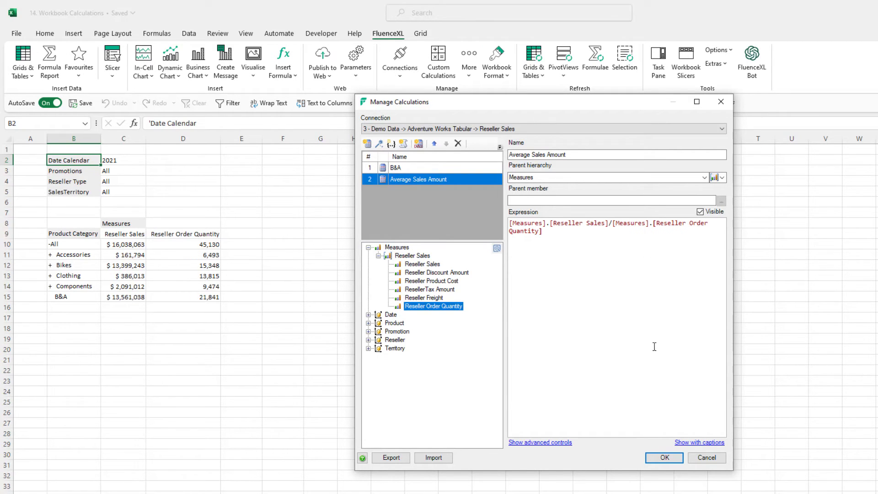
click(665, 457)
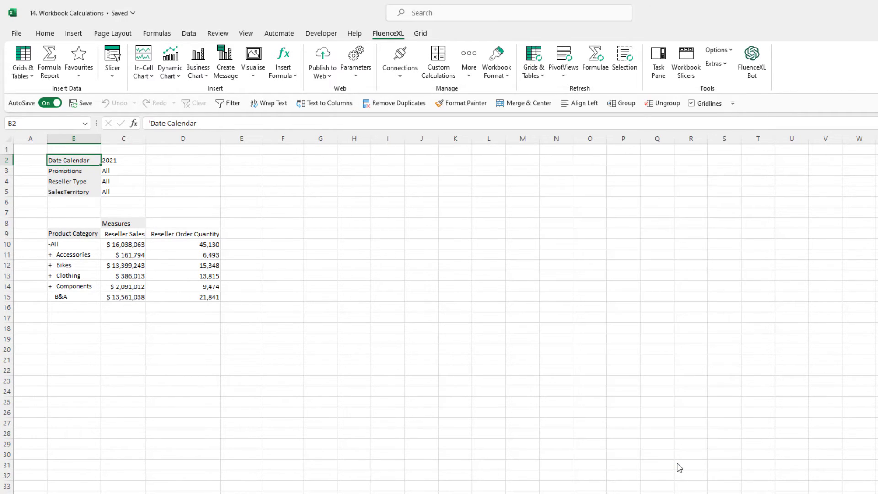
mouse_move(132, 227)
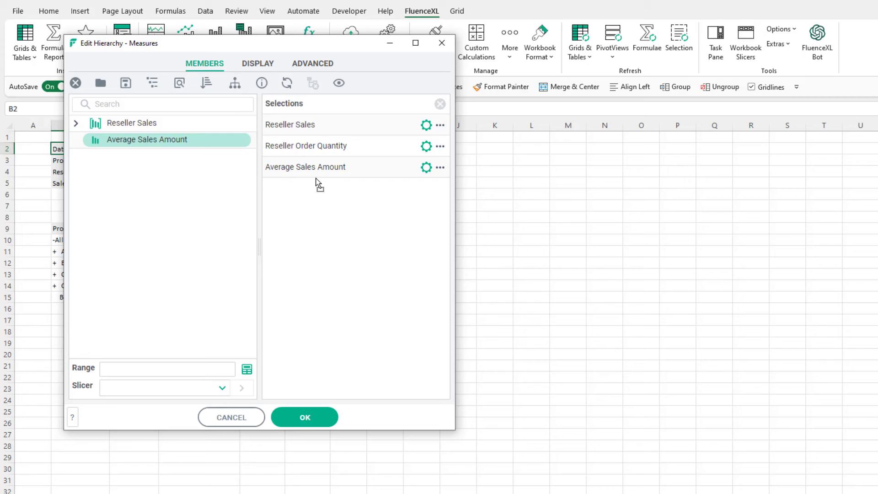
Add Average Sales Amount as a measure column beside Reseller Sales and Reseller Order Quantity
click(304, 417)
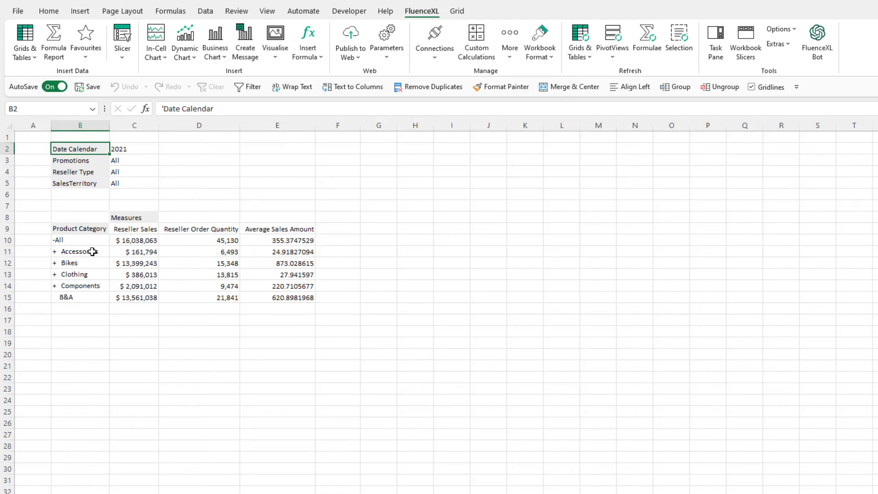
Format the Average Sales Amount member as Currency with the $ English (United States) symbol
right_click(265, 229)
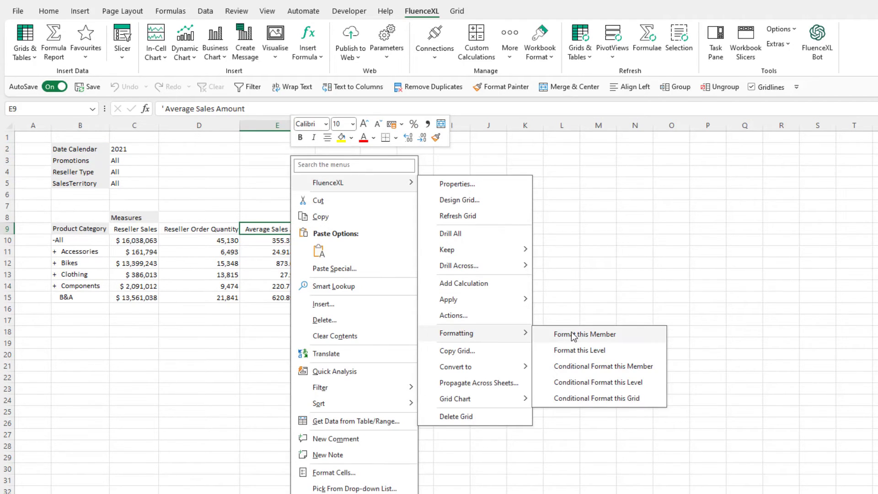
click(584, 335)
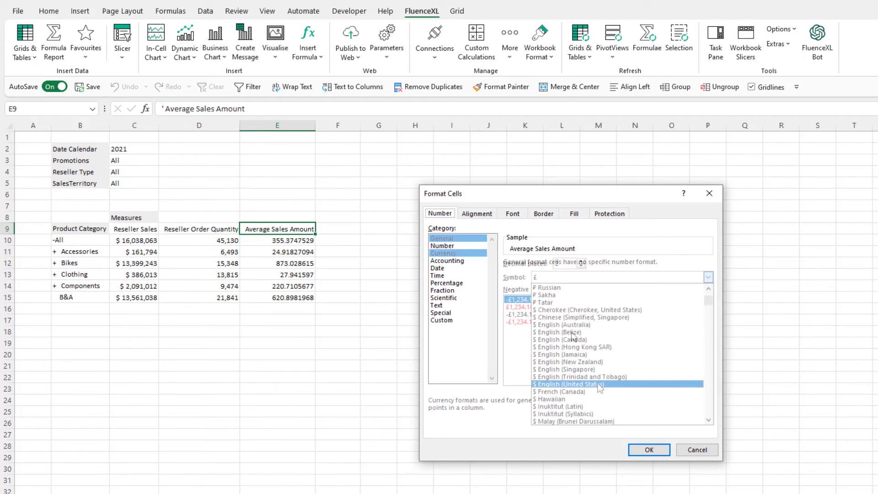
click(569, 384)
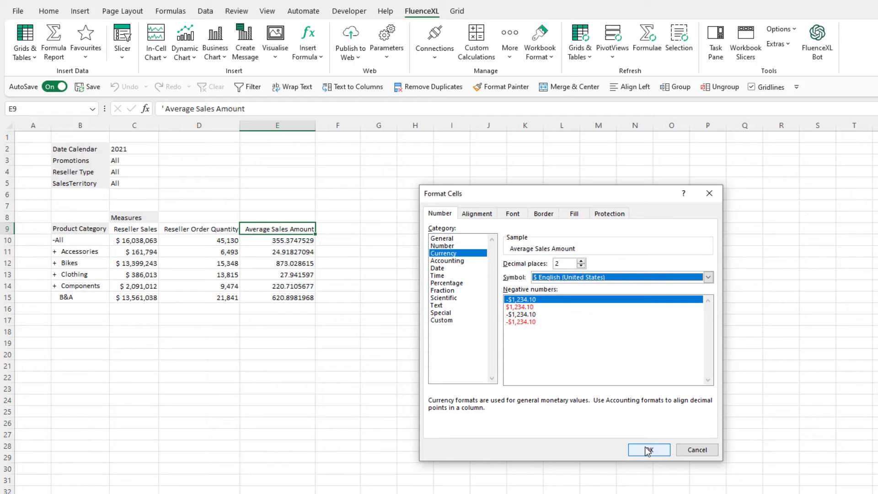
click(648, 450)
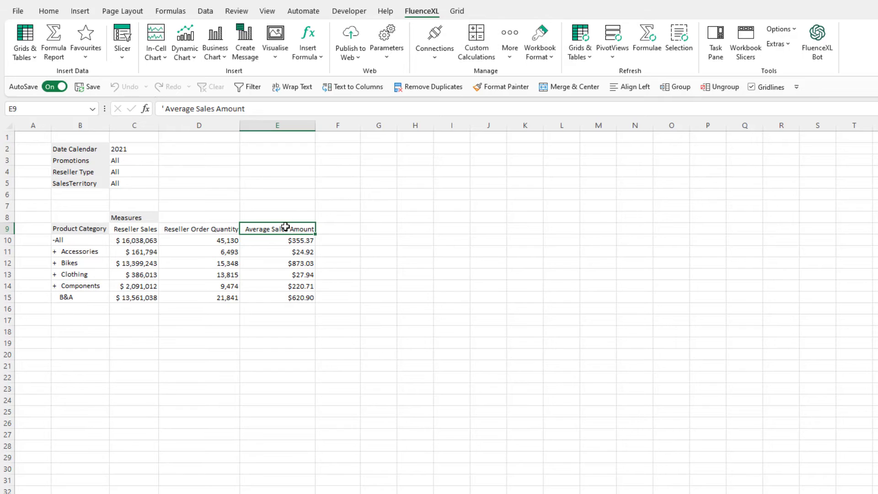
Keep only the Average Sales Amount measure, dropping Reseller Sales and Reseller Order Quantity
right_click(277, 228)
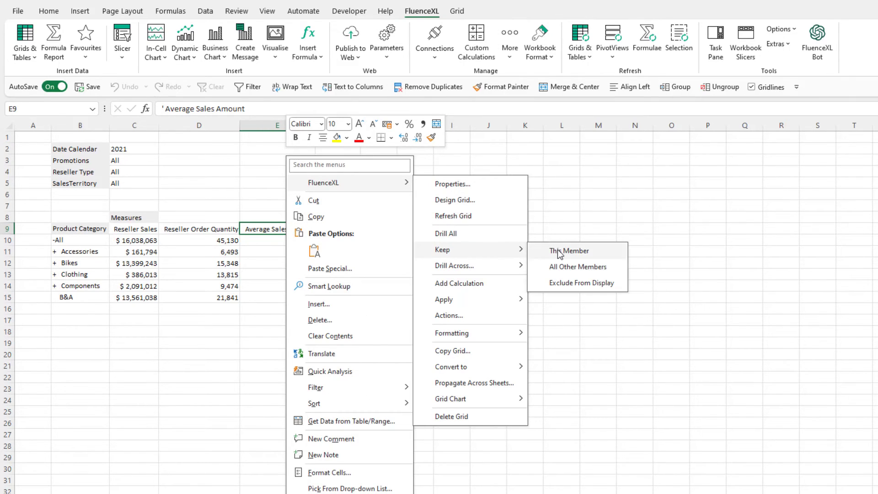
click(568, 251)
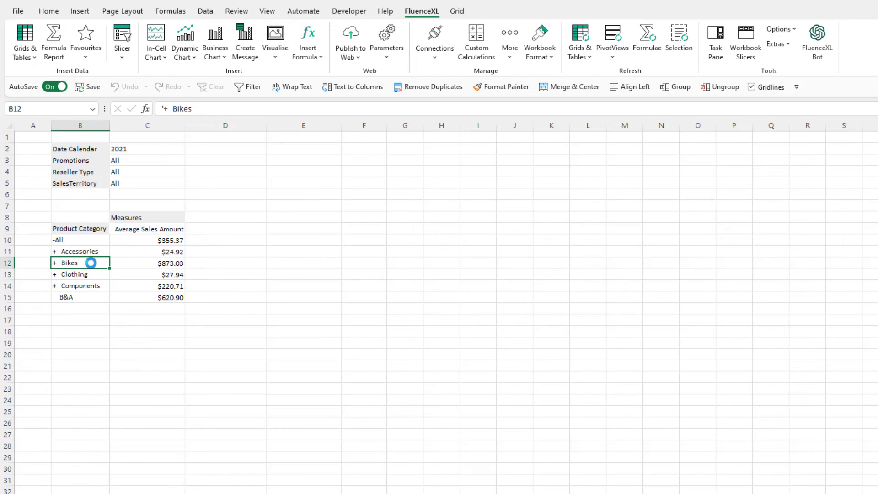
Expand Bikes into subcategories and add a grid of Average Sales Amount by category for 2018–2021
click(85, 42)
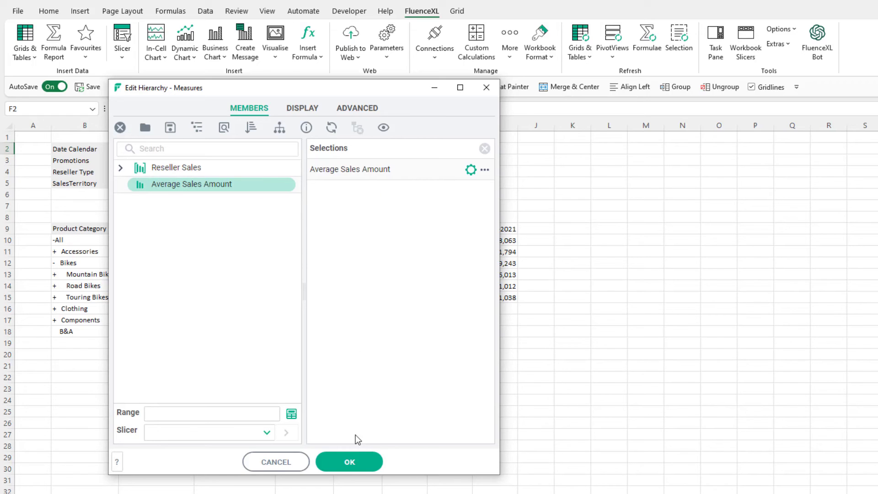
click(349, 461)
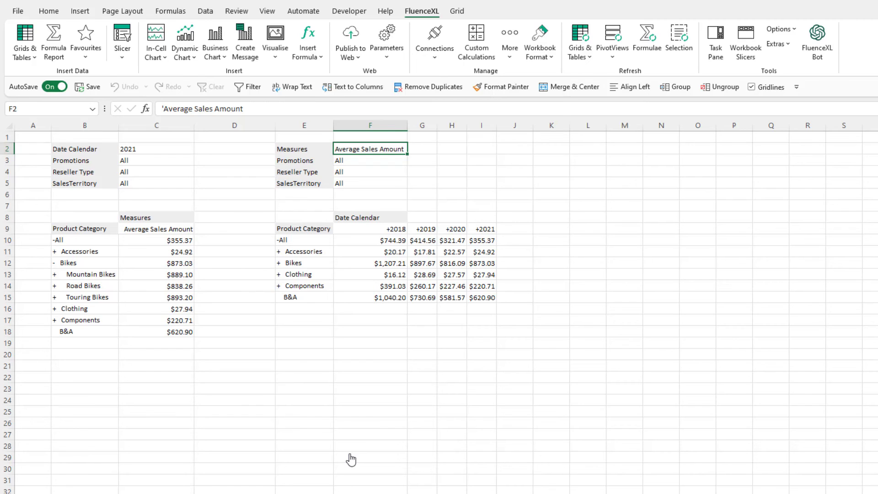
mouse_move(507, 89)
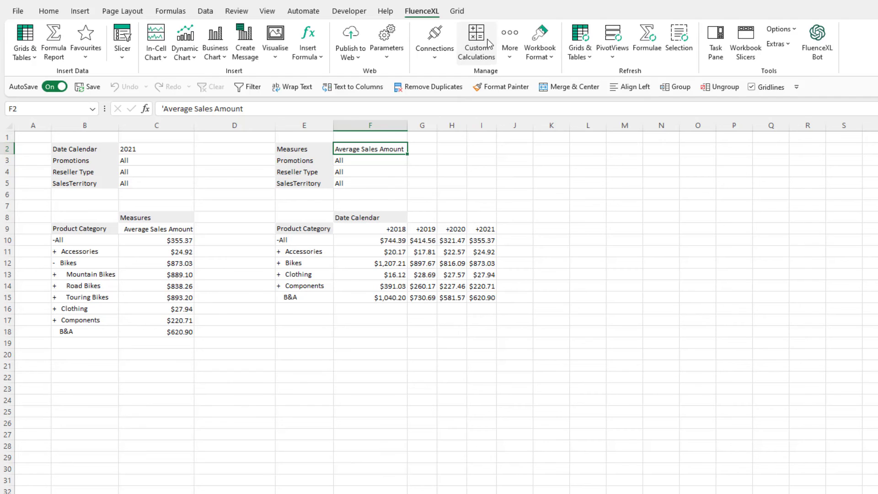
Export all workbook calculations (B&A, Average Sales Amount) to a file via Manage Calculations
click(476, 41)
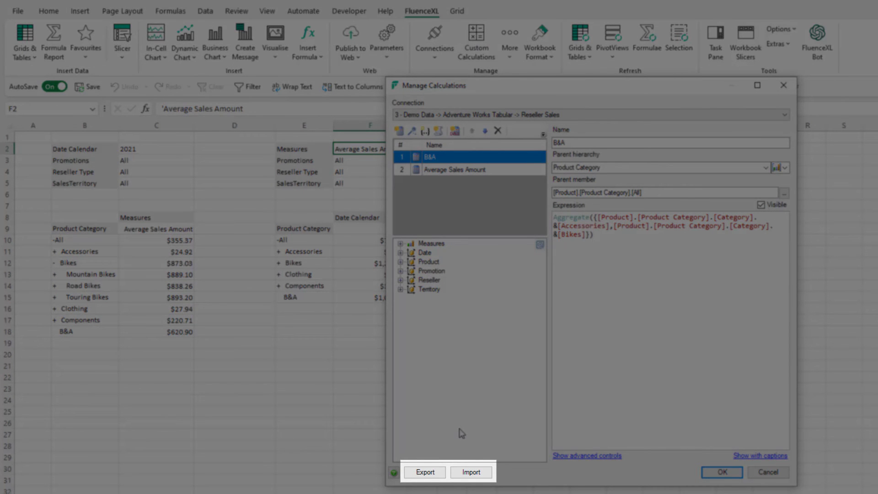
click(424, 472)
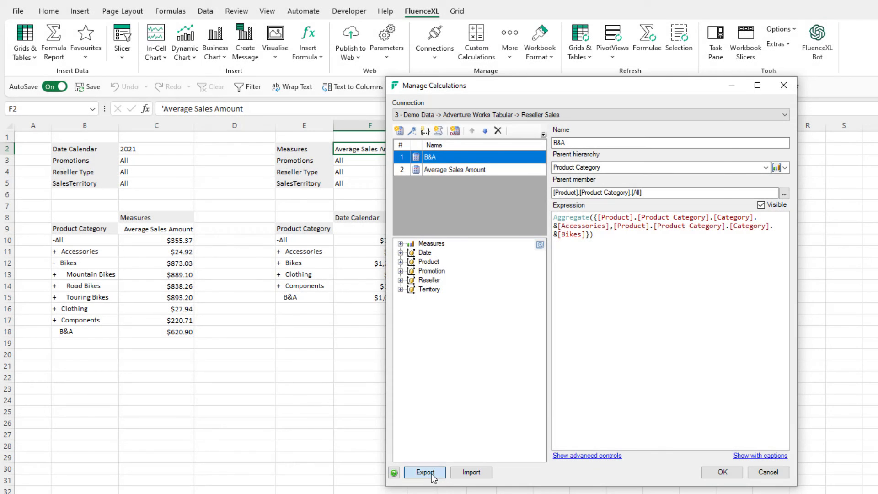
click(424, 472)
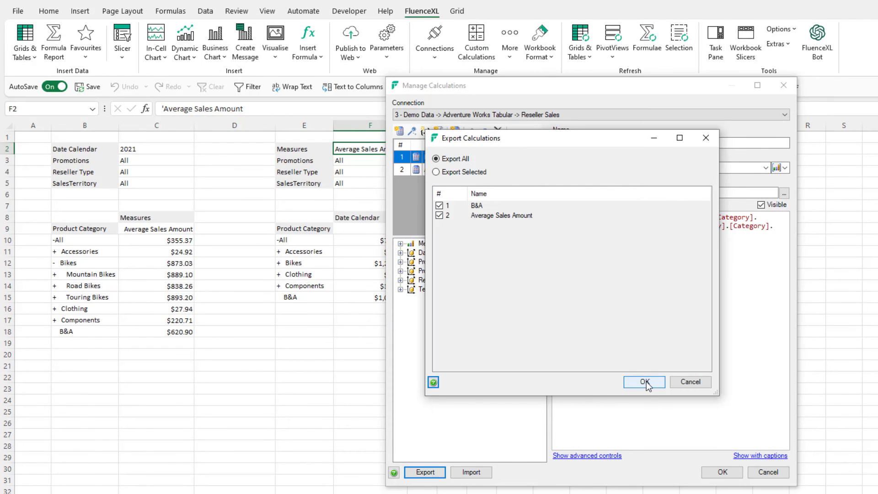
click(644, 381)
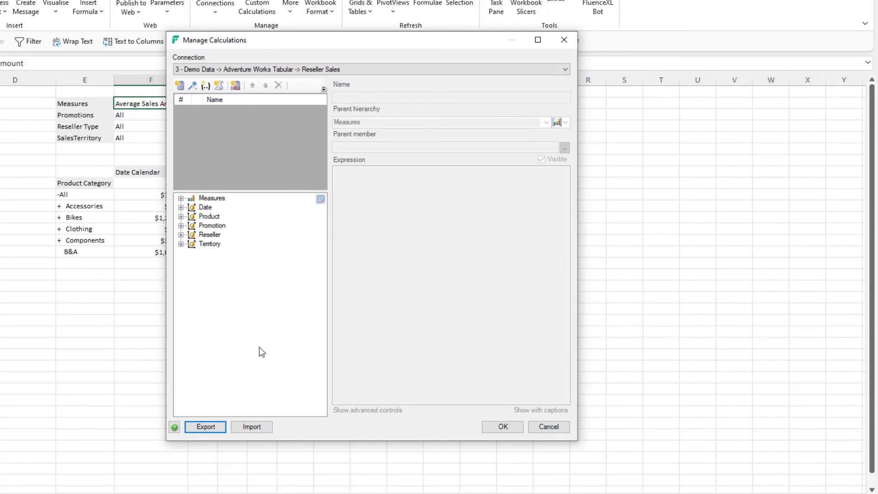
Import Calculations.xml so B&A and Average Sales Amount reappear in Manage Calculations
click(251, 426)
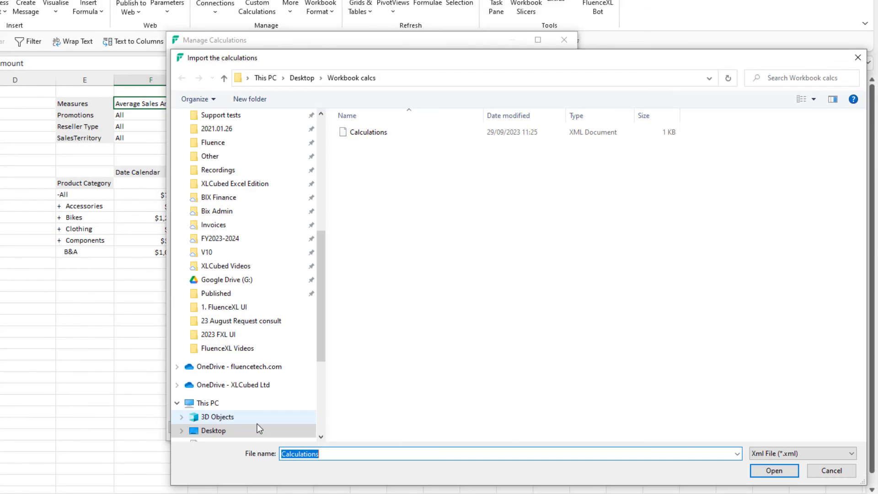
click(368, 132)
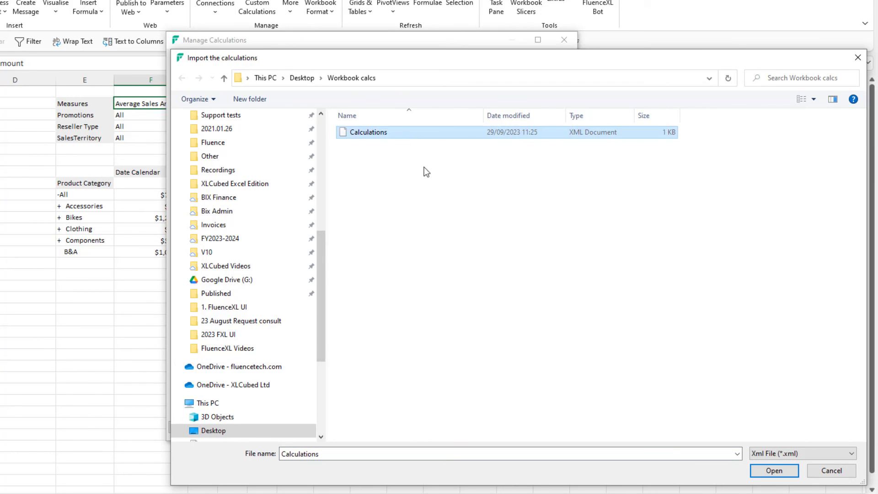
click(774, 470)
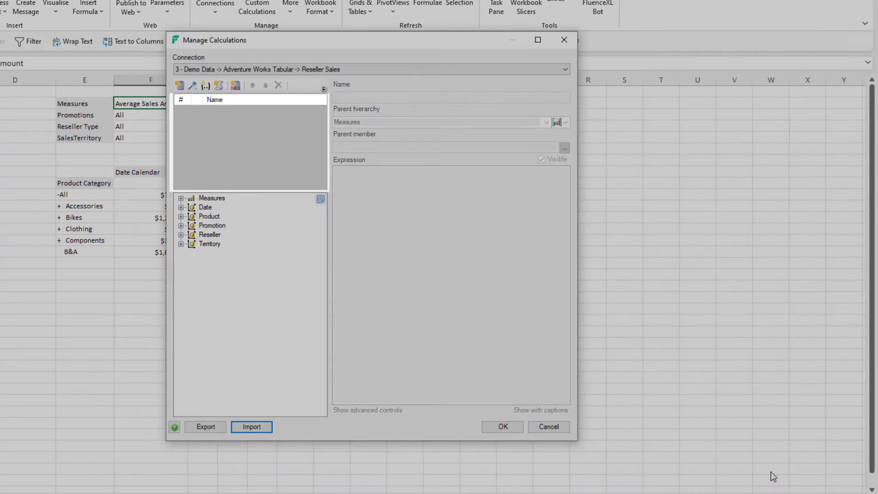
click(252, 427)
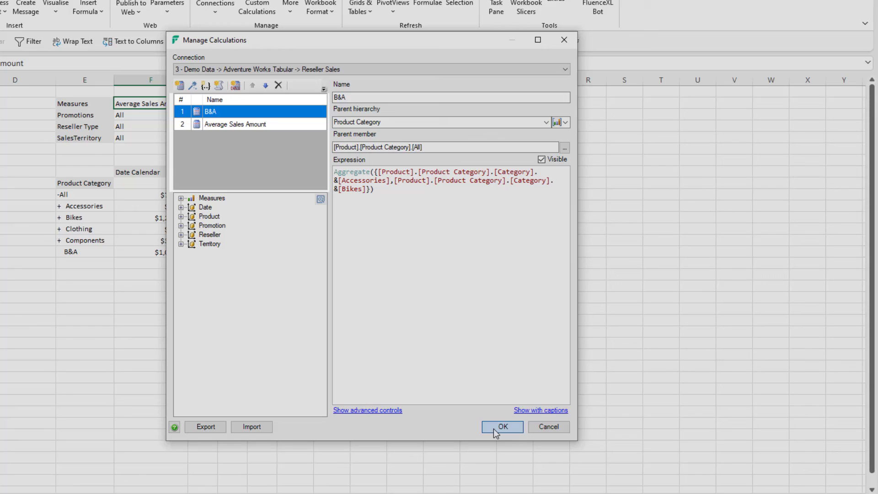